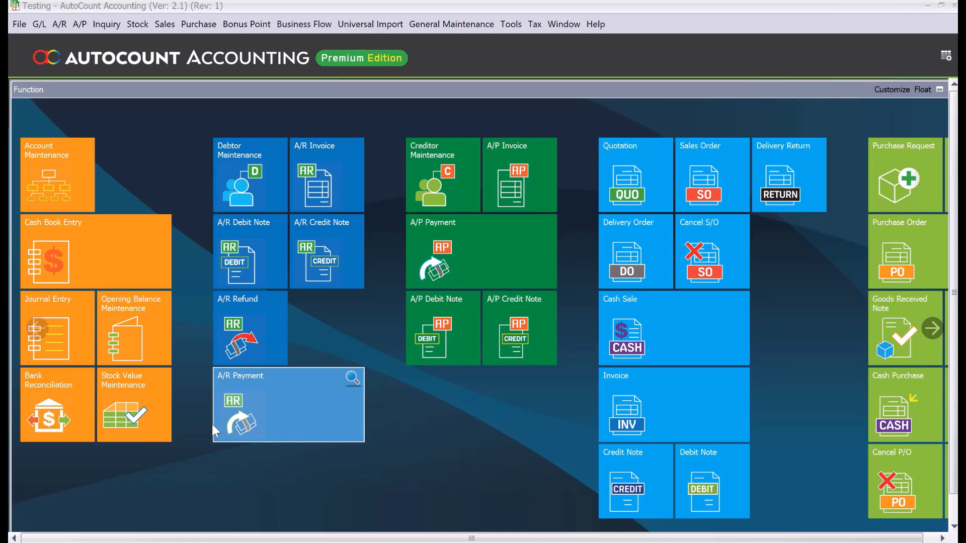
pyautogui.moveTo(345, 257)
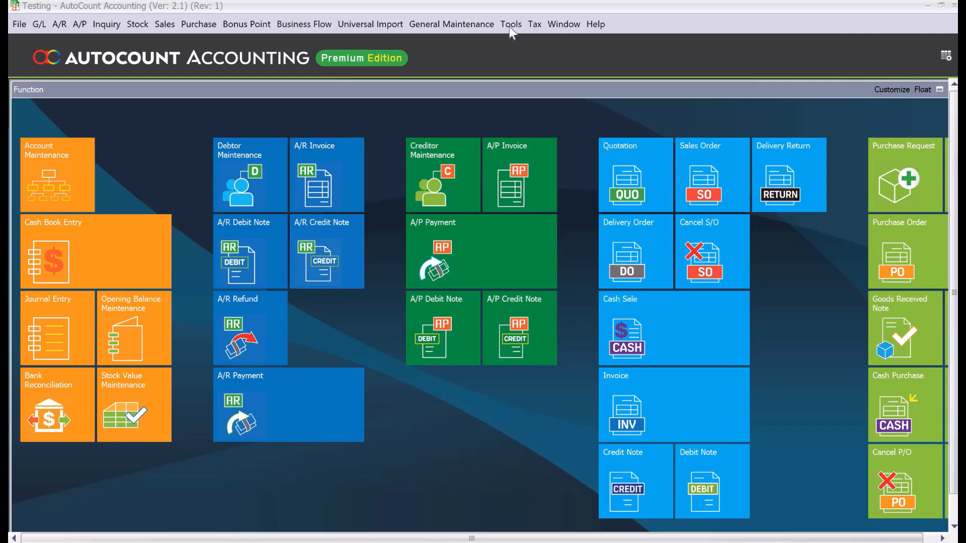
# Show the Tools menu leading to Program Control > Module Setting.
pyautogui.click(511, 24)
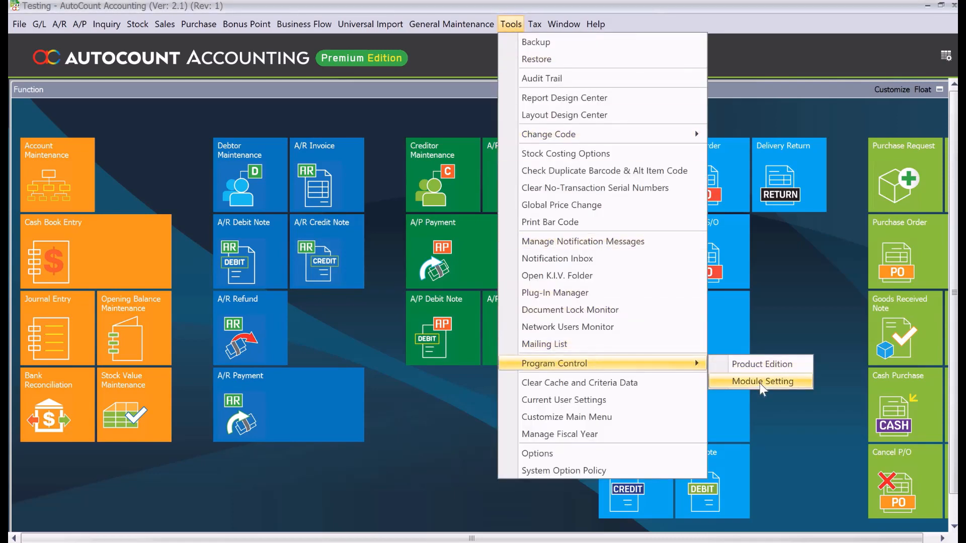
# In Module Setting, toggle the Bonus Point additional module and confirm with OK.
pyautogui.click(761, 382)
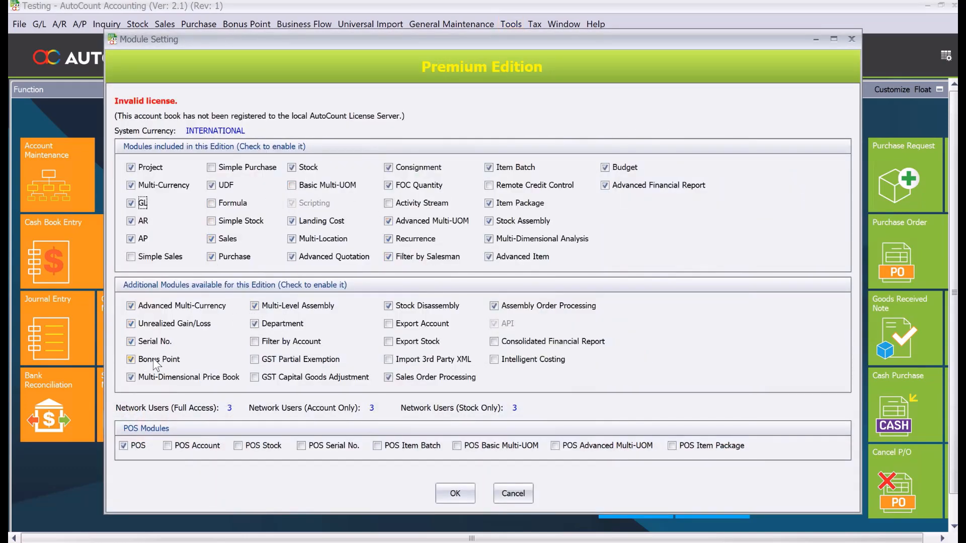
pyautogui.click(130, 359)
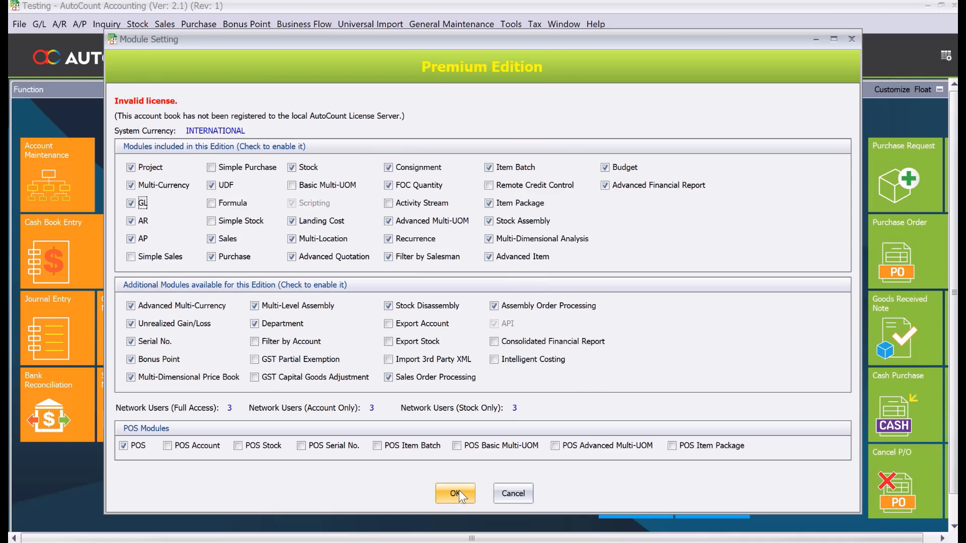
pyautogui.click(455, 492)
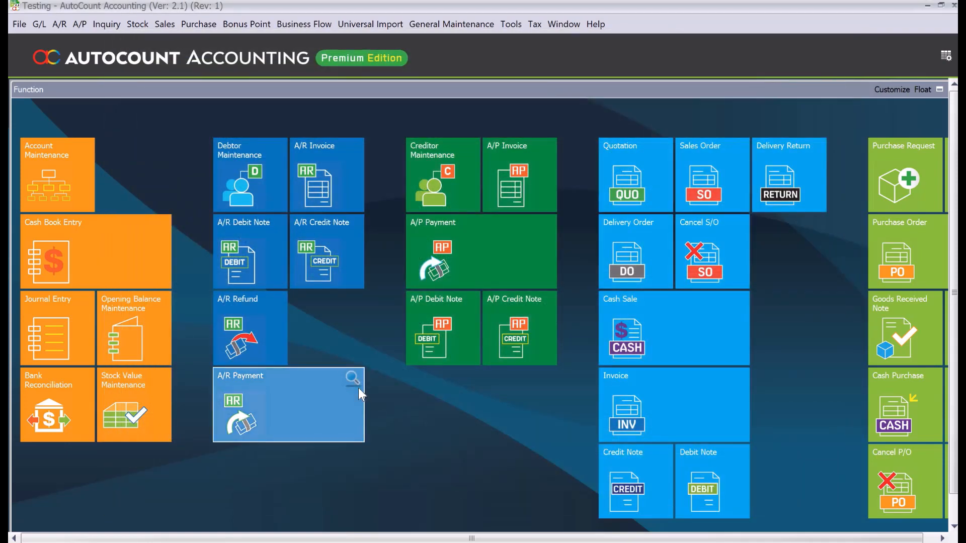
pyautogui.moveTo(498, 408)
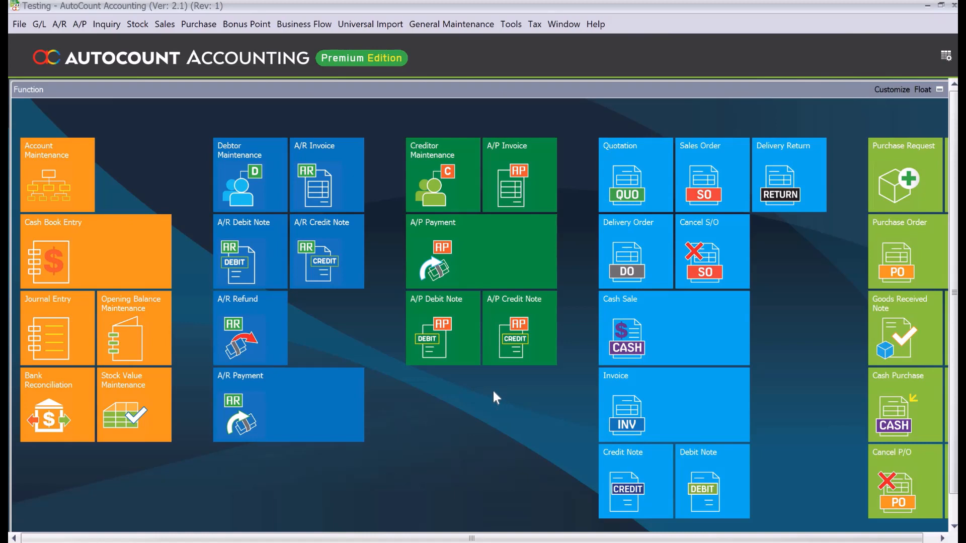
pyautogui.moveTo(644, 393)
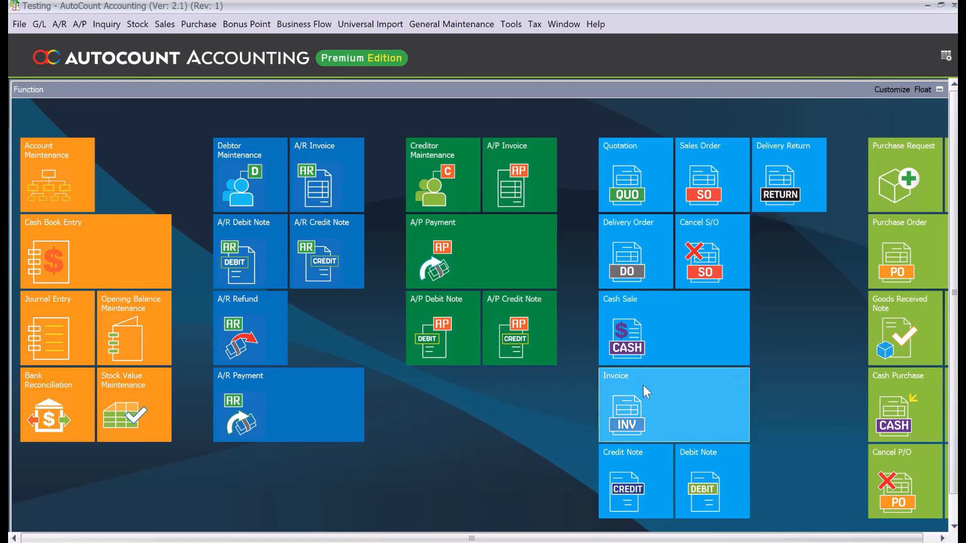
pyautogui.moveTo(635, 400)
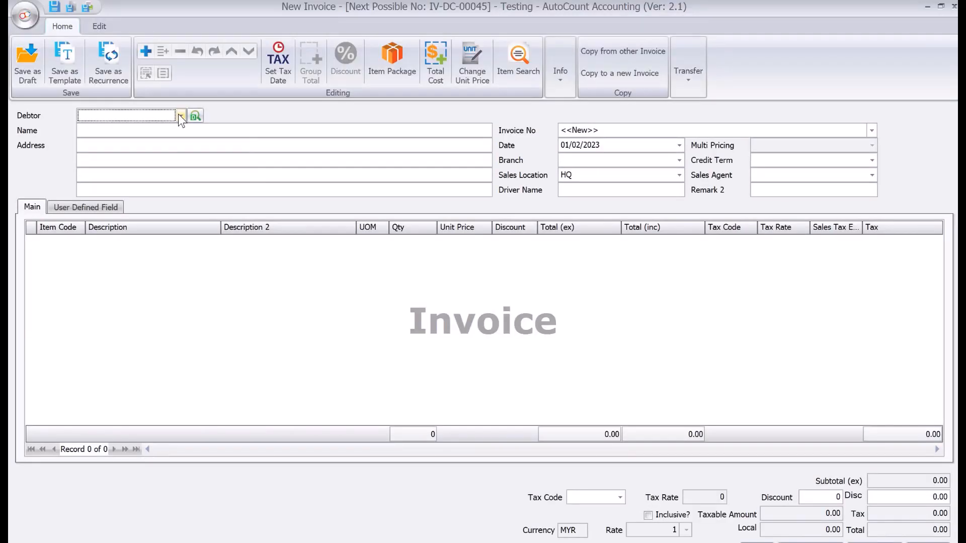
# Invoice debtor 300-D001 for Hardware and Hardware 2 at unit price 10.50, then start a third line.
pyautogui.write('300-D001')
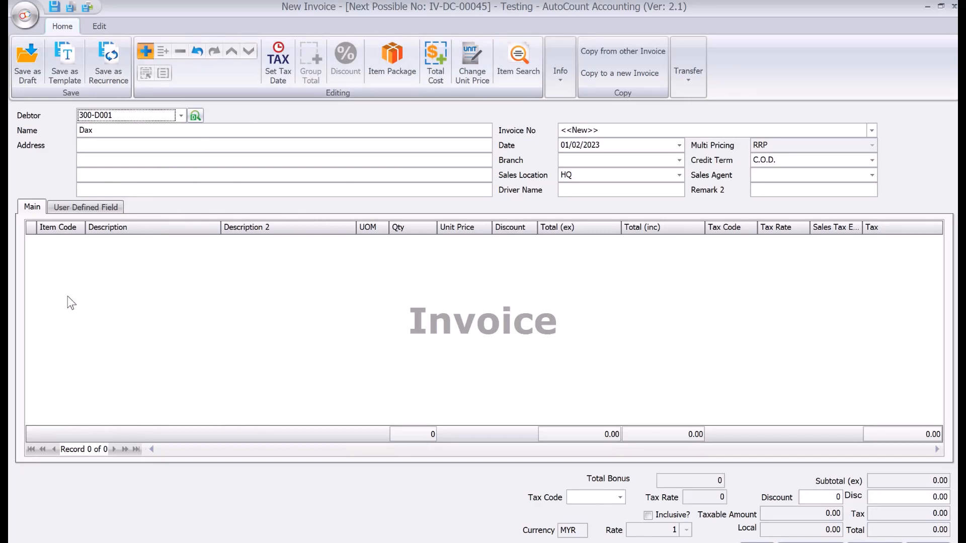
pyautogui.click(145, 50)
pyautogui.write('00001')
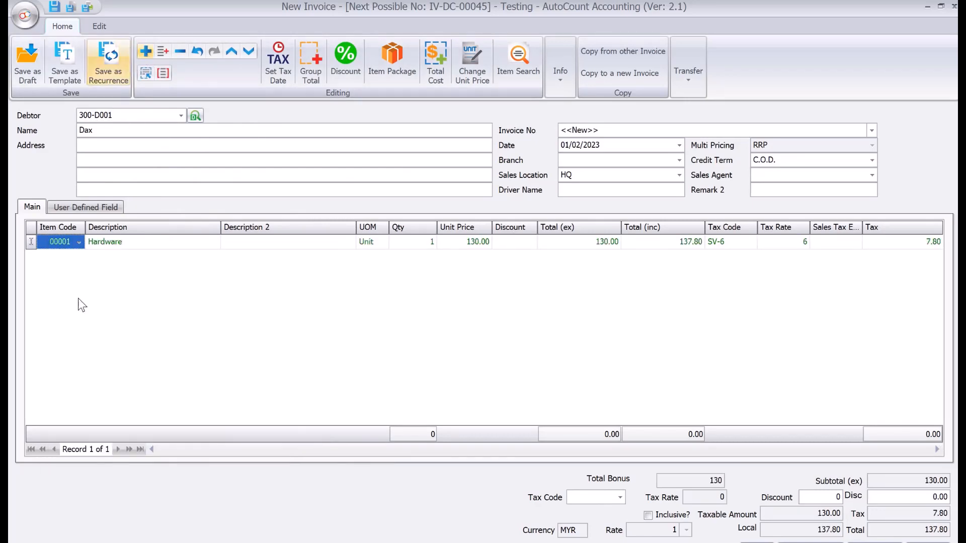
pyautogui.click(79, 256)
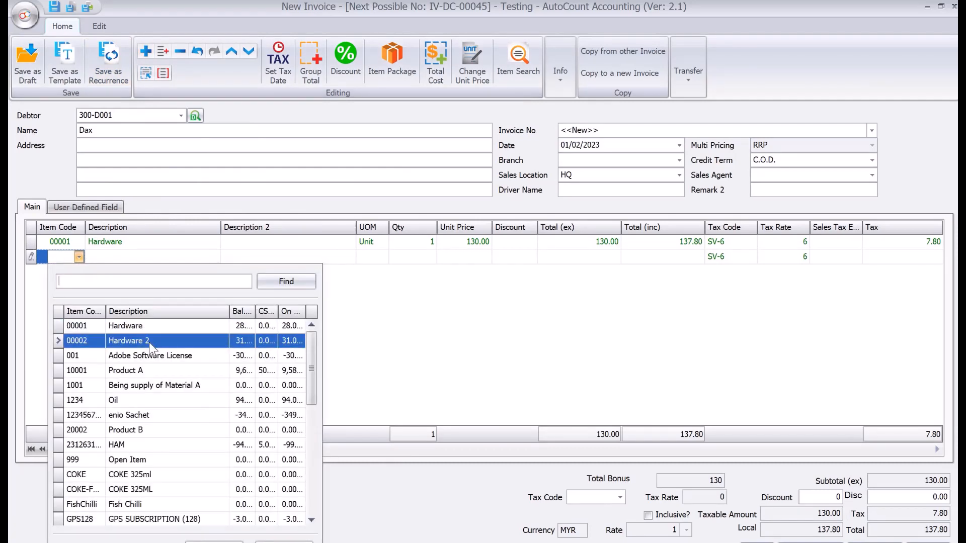
pyautogui.doubleClick(128, 341)
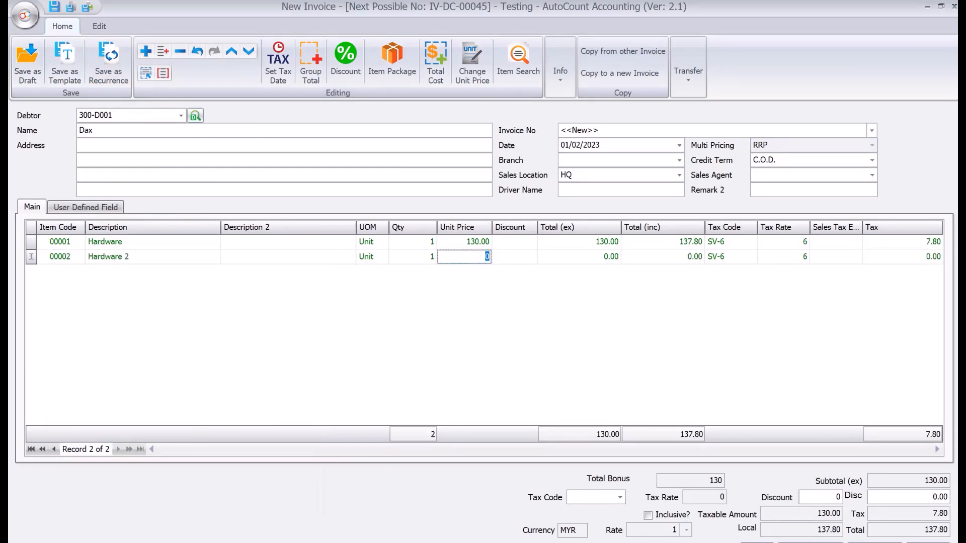
pyautogui.write('10.50')
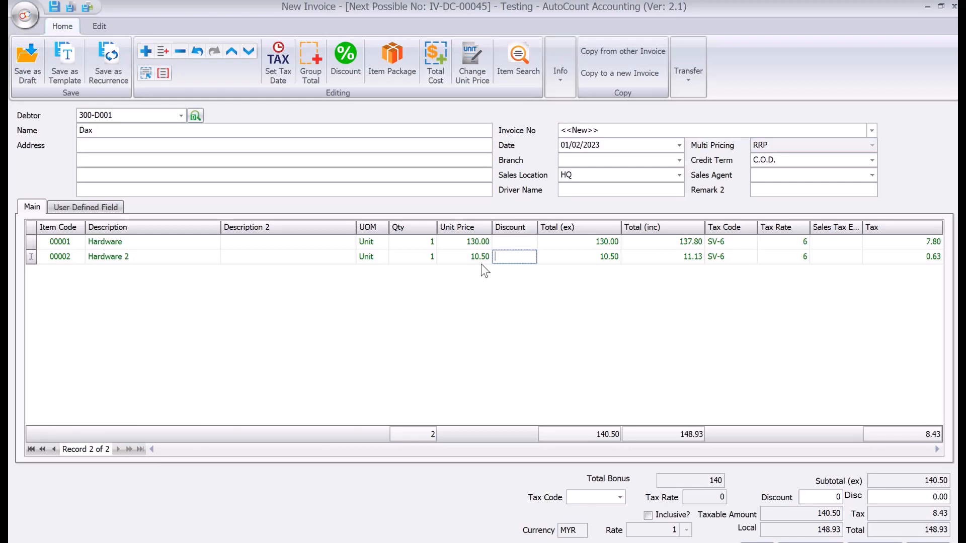
pyautogui.moveTo(478, 261)
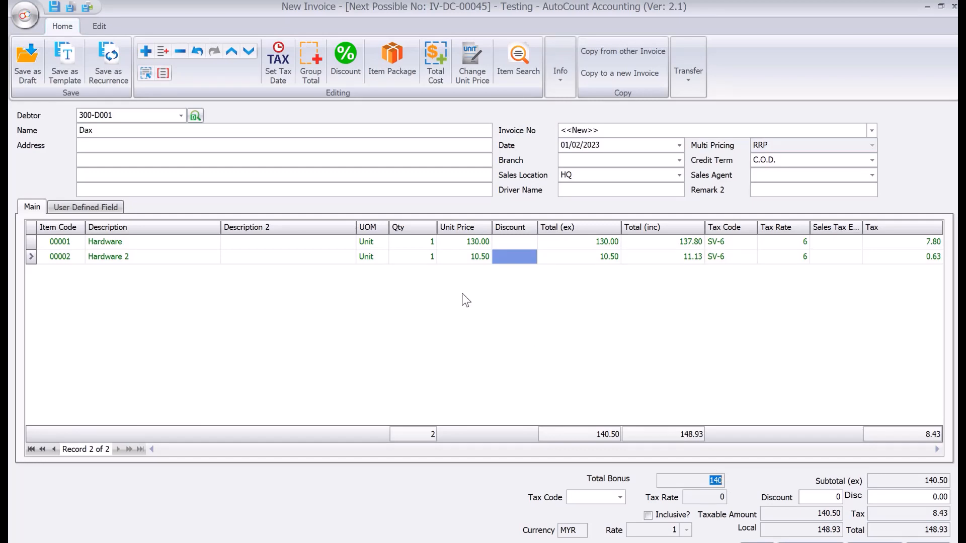
pyautogui.moveTo(486, 268)
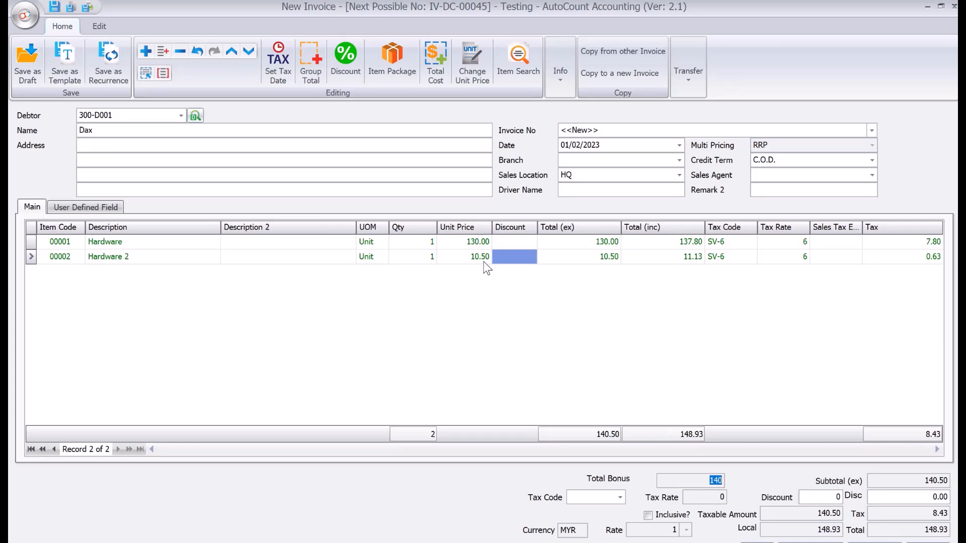
pyautogui.click(513, 257)
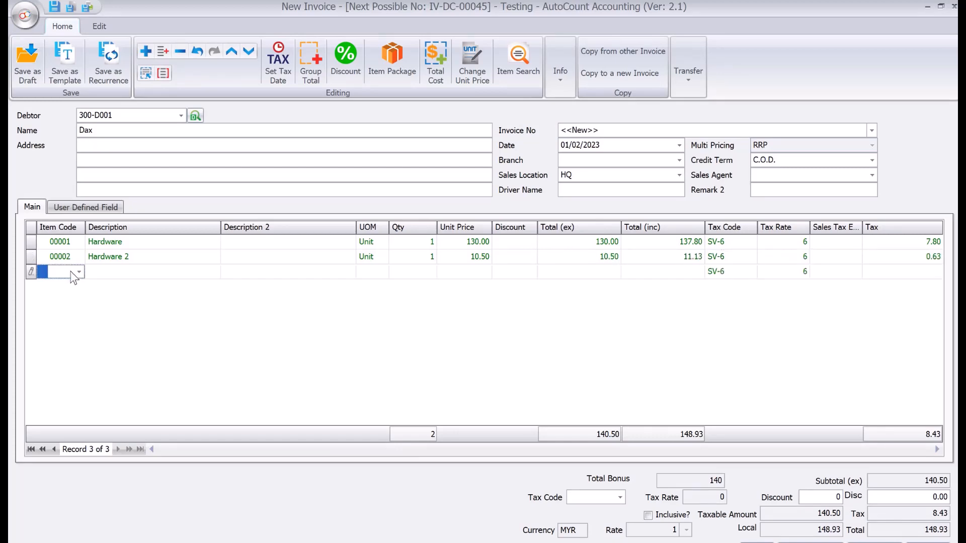
# Add Open Item at 10.50 for a 160.06 total and close the saved invoice.
pyautogui.click(78, 272)
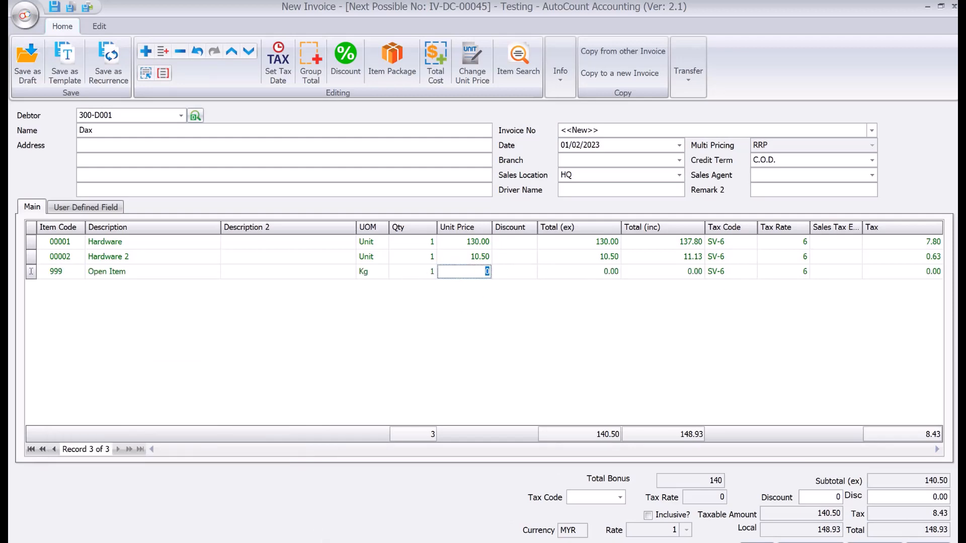
pyautogui.write('10.50')
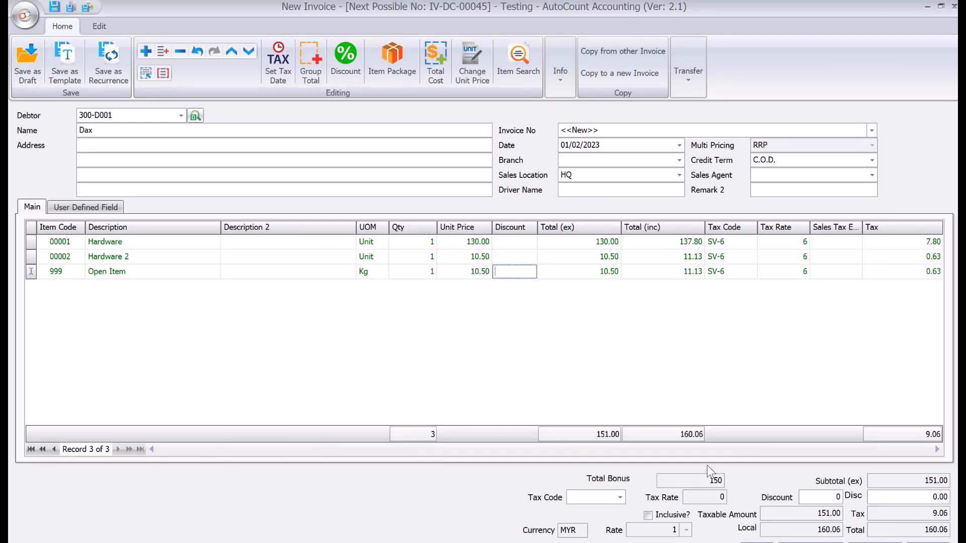
pyautogui.moveTo(720, 492)
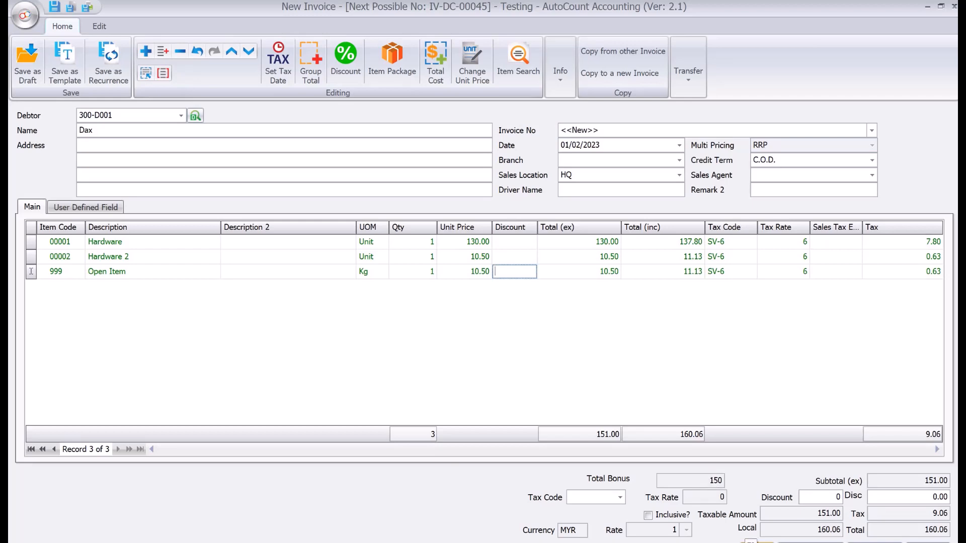
pyautogui.click(27, 61)
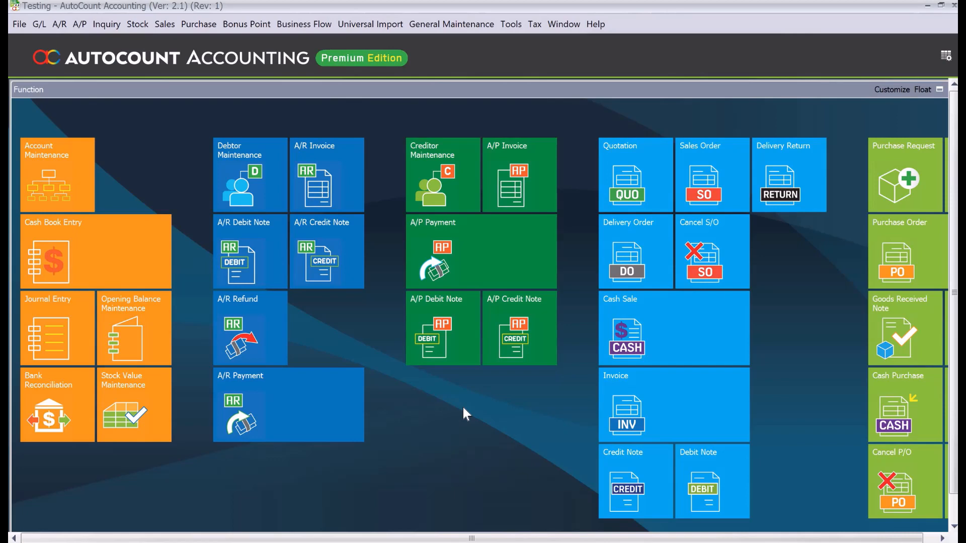
pyautogui.moveTo(413, 374)
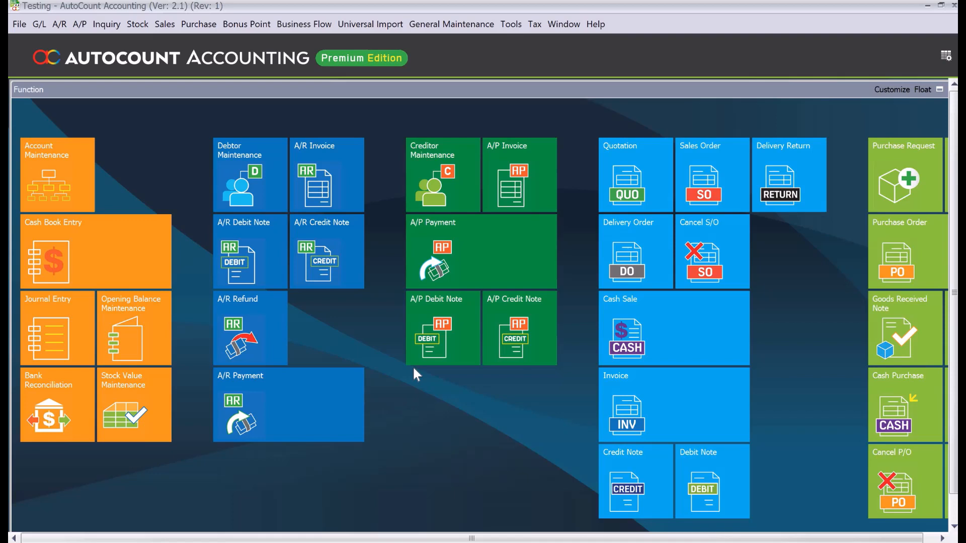
pyautogui.moveTo(369, 330)
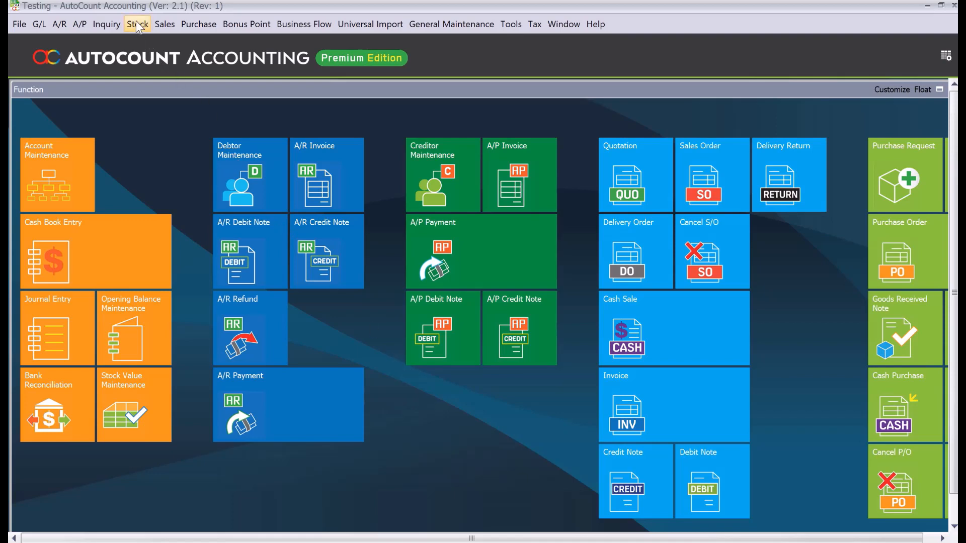
# Reach Stock Item Maintenance from the Stock menu.
pyautogui.click(136, 24)
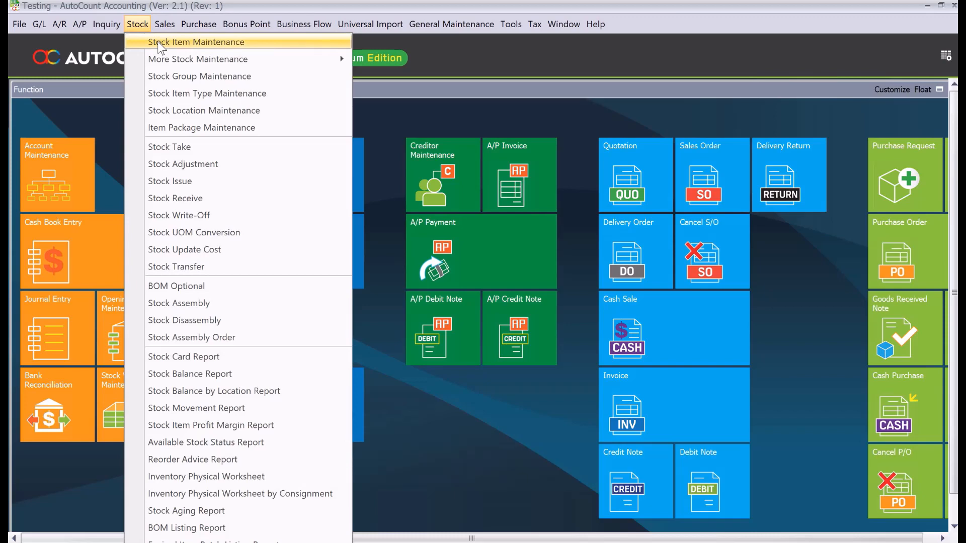
pyautogui.click(196, 42)
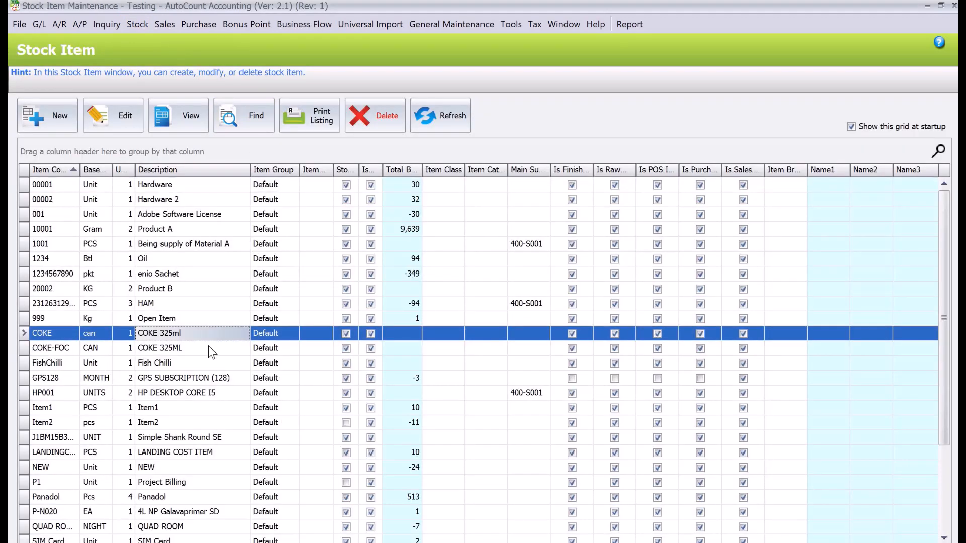
pyautogui.moveTo(207, 340)
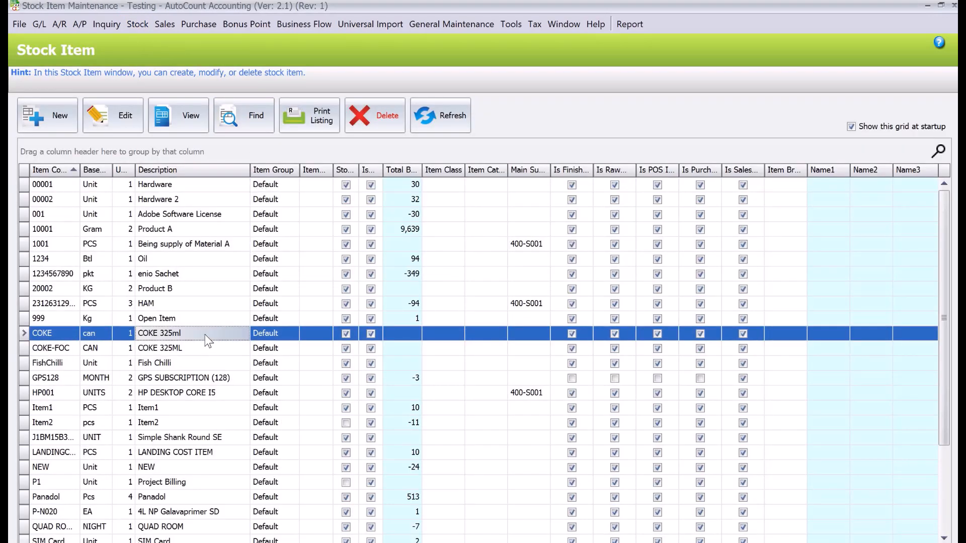
pyautogui.moveTo(59, 339)
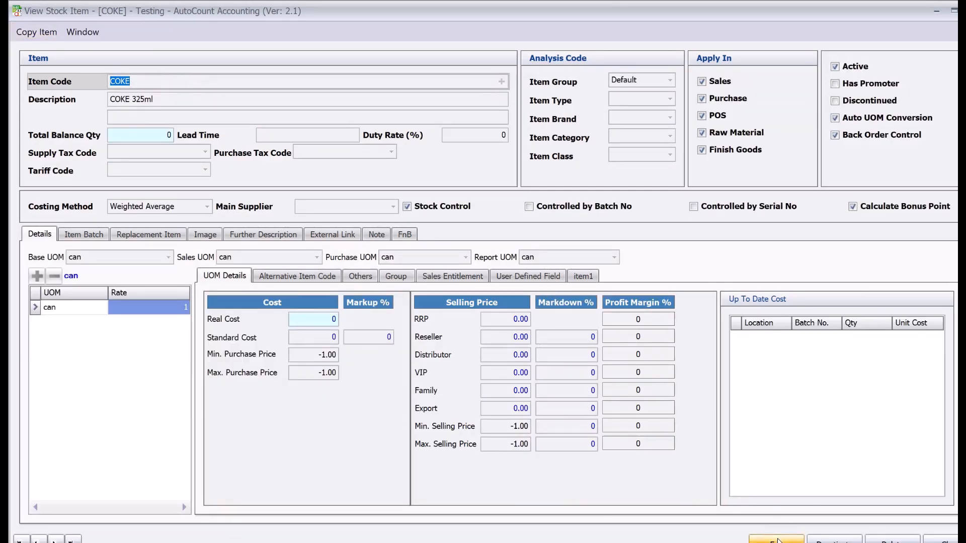
# Edit COKE 325ml, set Redeem Bonus Point to 2 under Others, and save with OK.
pyautogui.click(776, 540)
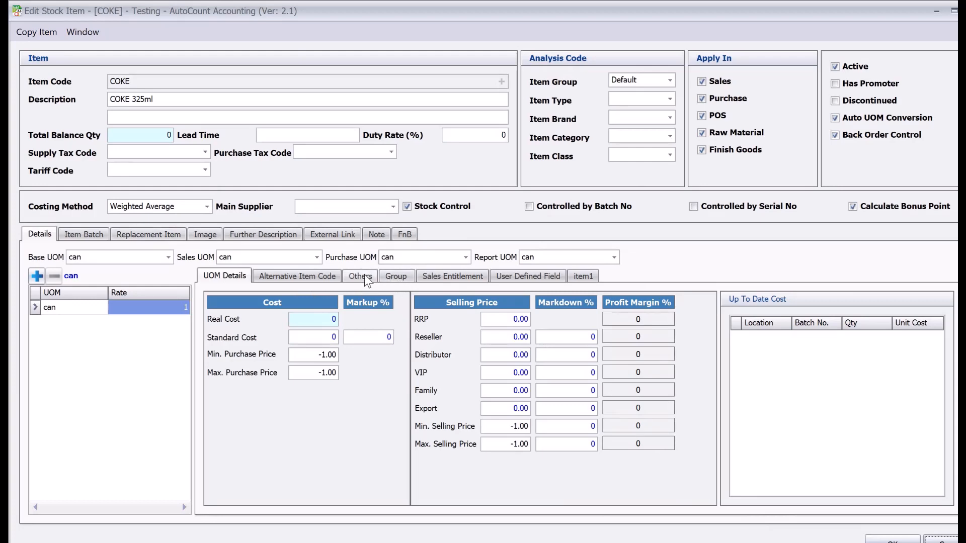
pyautogui.click(361, 275)
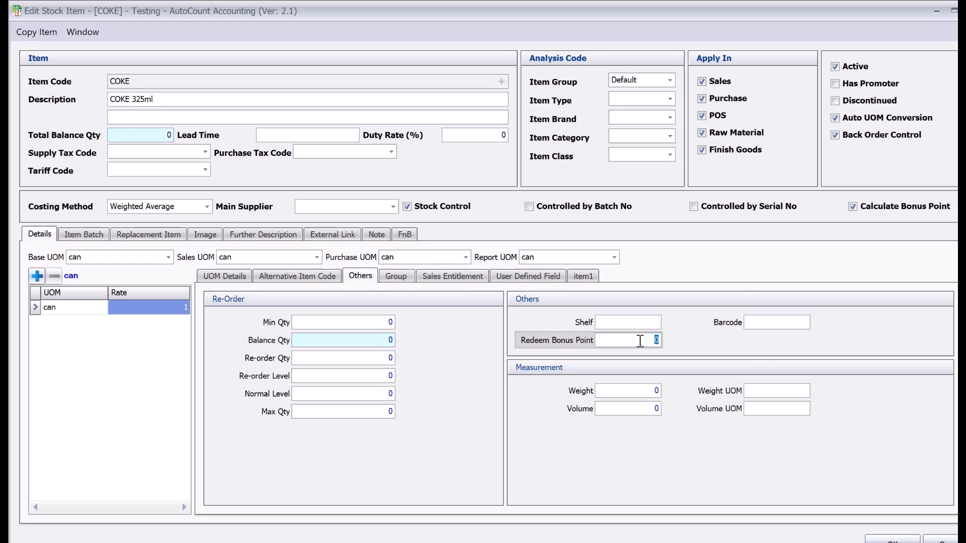
pyautogui.write('2')
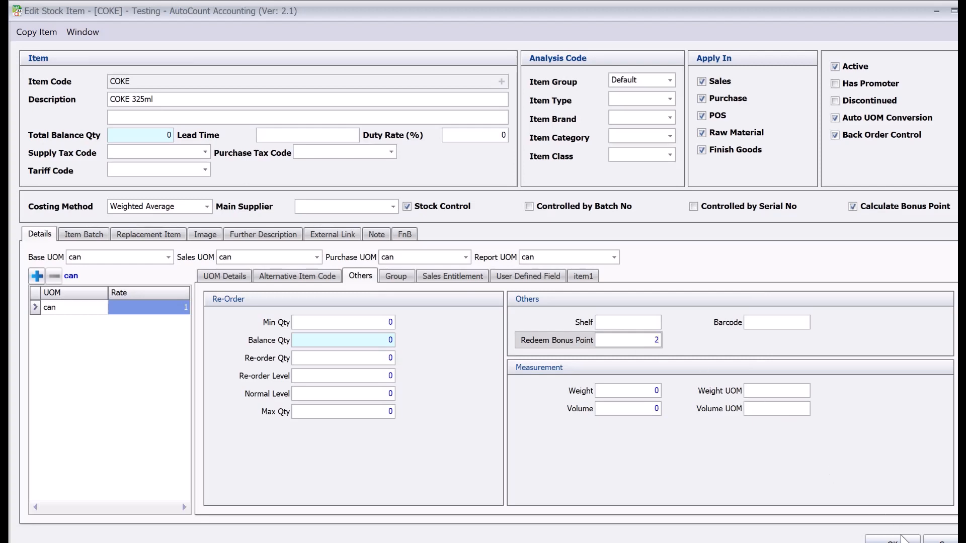
pyautogui.click(892, 541)
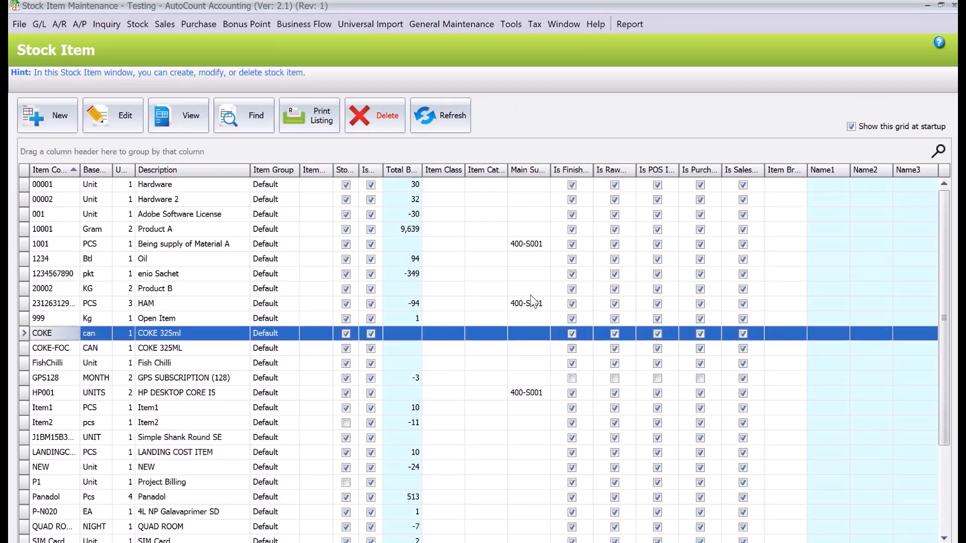
pyautogui.moveTo(520, 284)
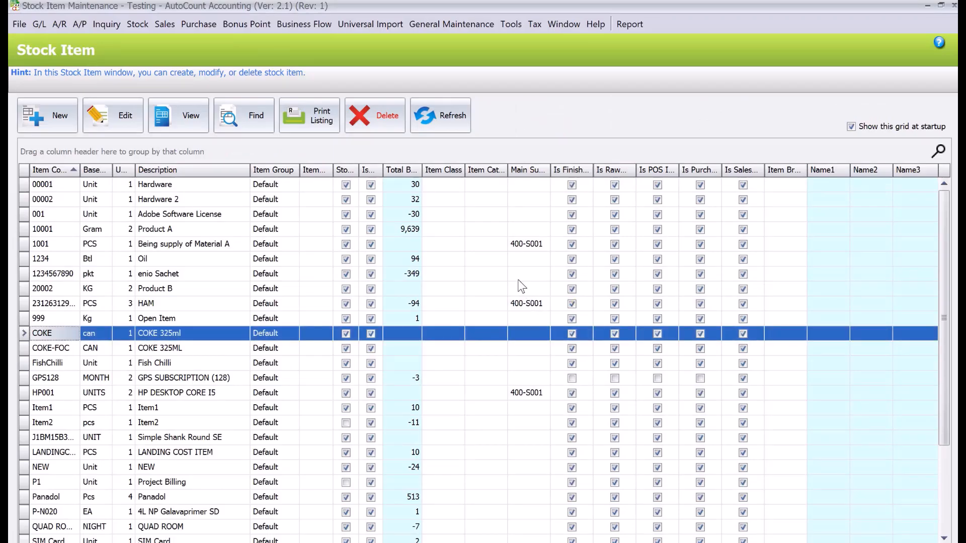
pyautogui.moveTo(245, 24)
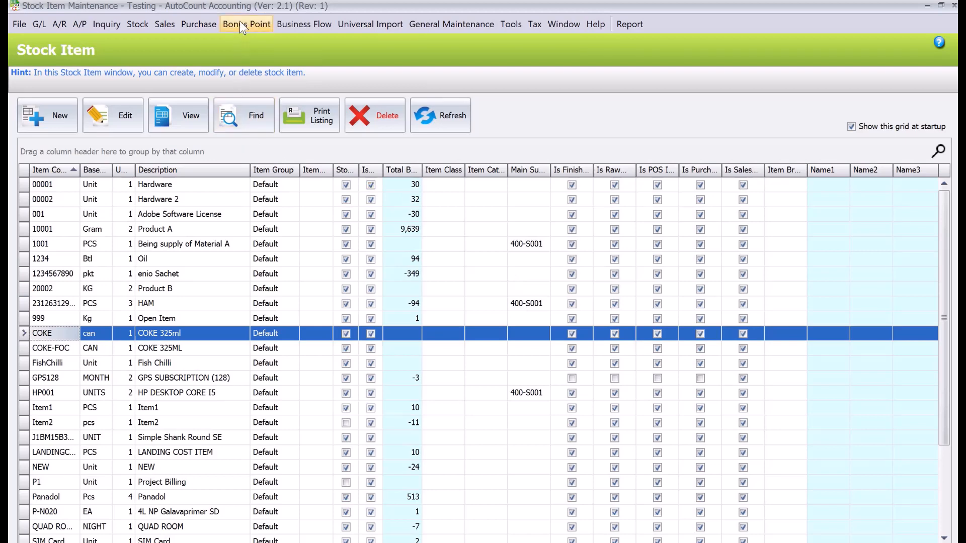
# Go to Bonus Point Redemption and start a new redemption record.
pyautogui.click(246, 24)
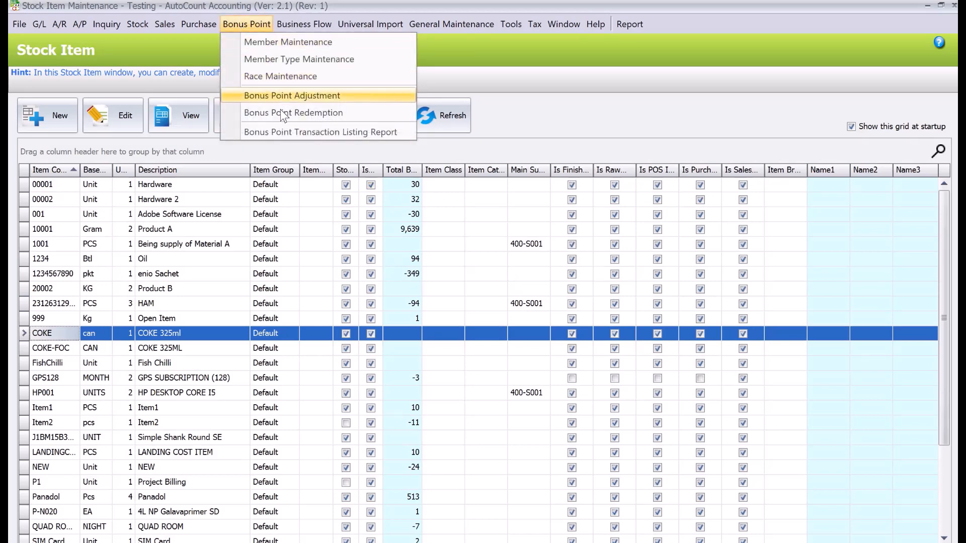
pyautogui.click(293, 112)
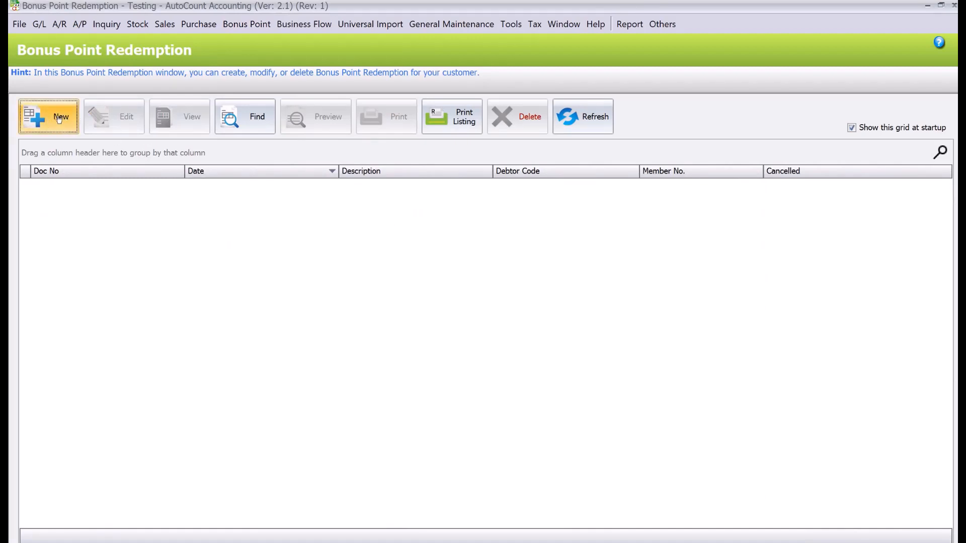
pyautogui.click(49, 117)
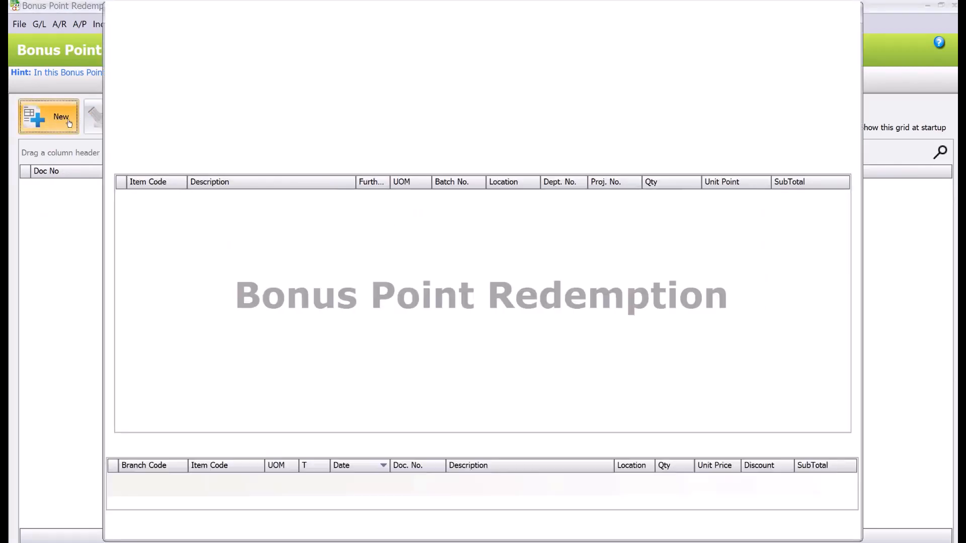
# Enter 'Redeem items' as the redemption description and add a first item line.
pyautogui.click(48, 117)
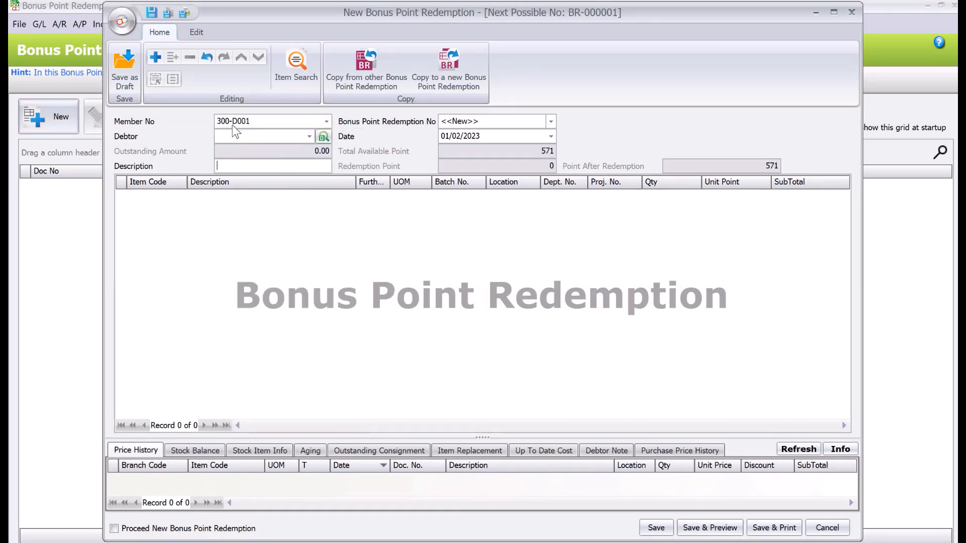
pyautogui.write('R')
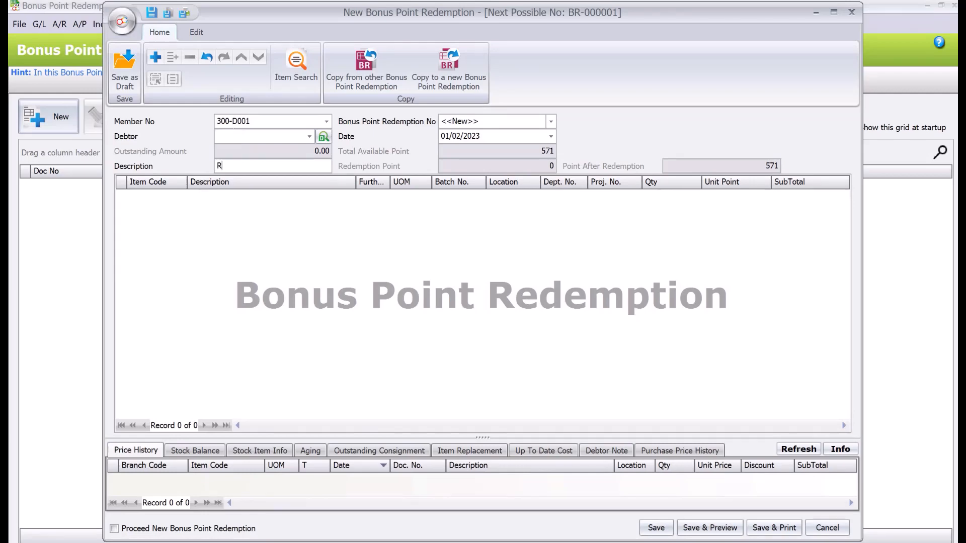
pyautogui.write('edeem')
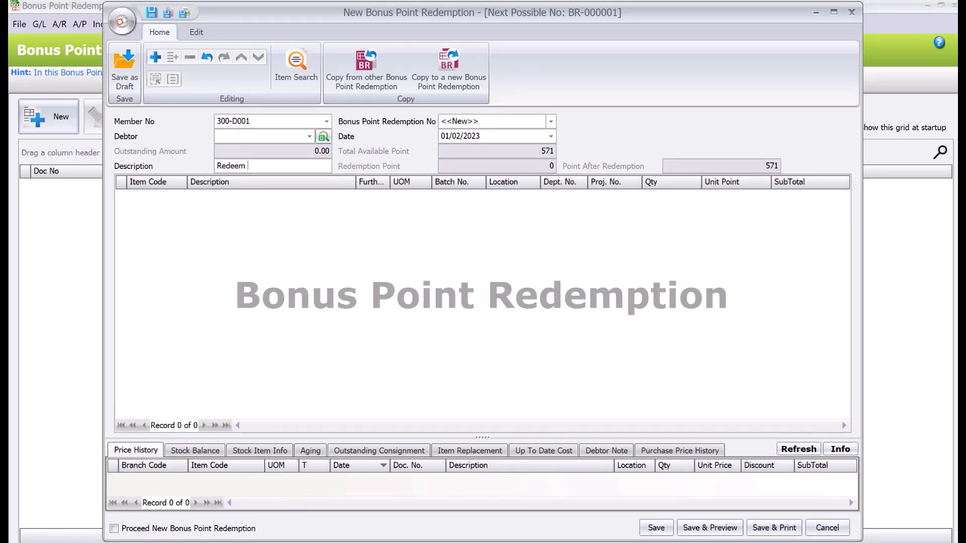
pyautogui.write('items')
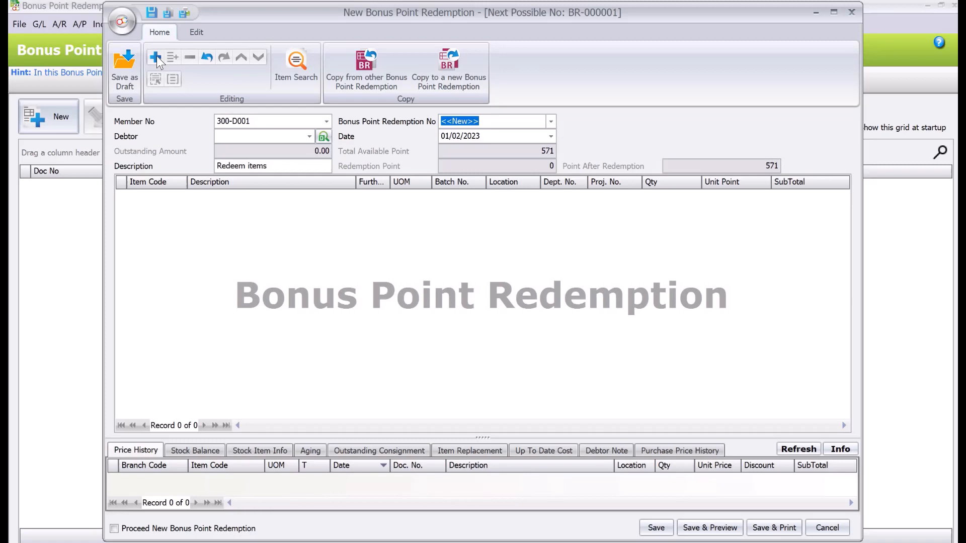
pyautogui.click(156, 57)
pyautogui.write('COKE')
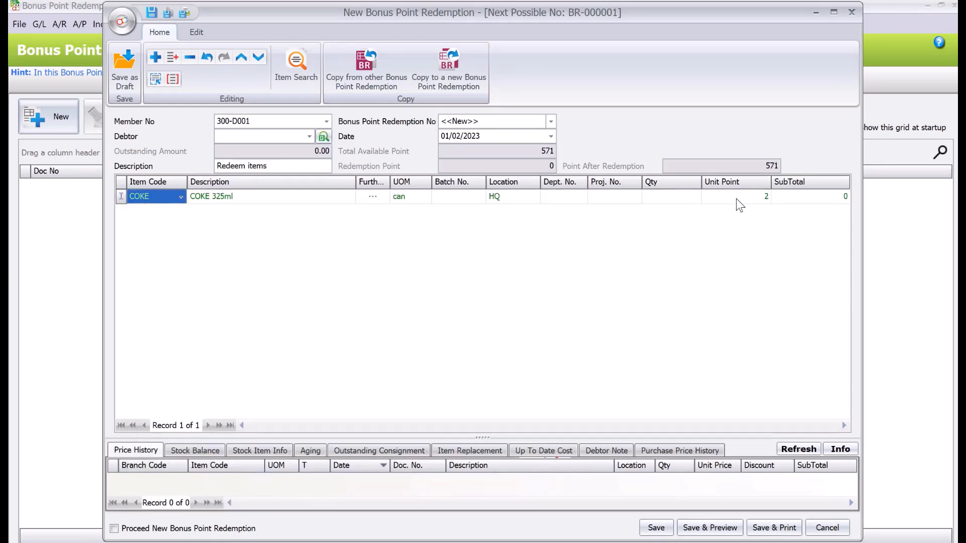
pyautogui.moveTo(682, 205)
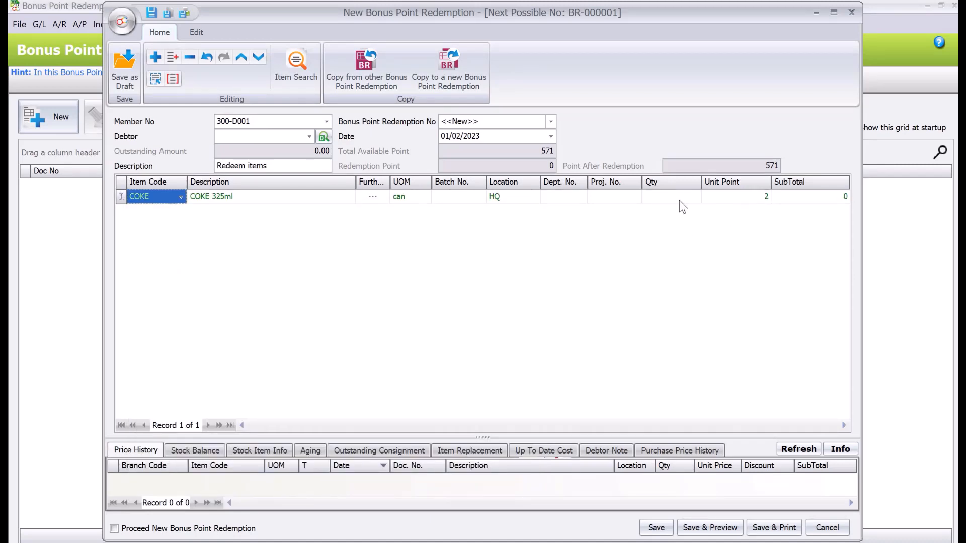
# Set the COKE 325ml line quantity to 10, redeeming 20 points.
pyautogui.click(671, 196)
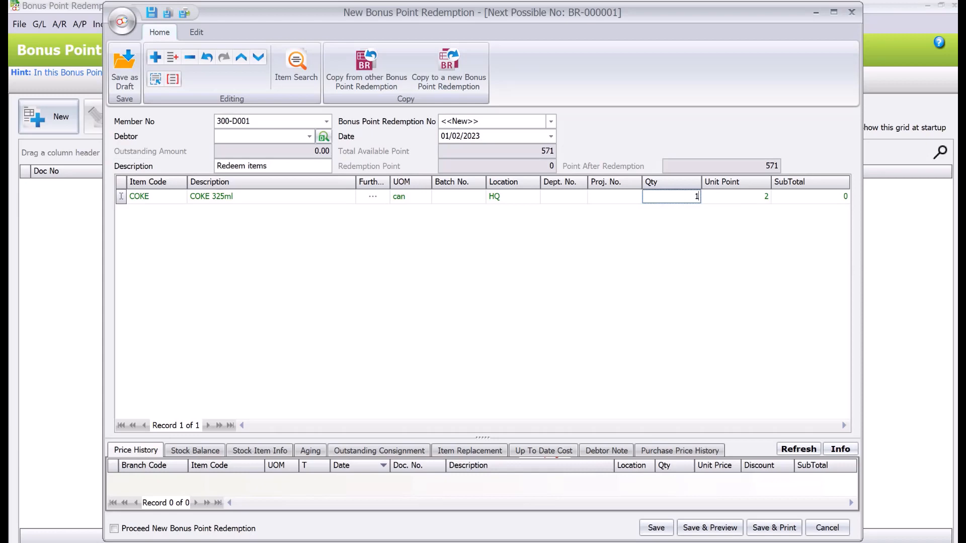
pyautogui.write('10')
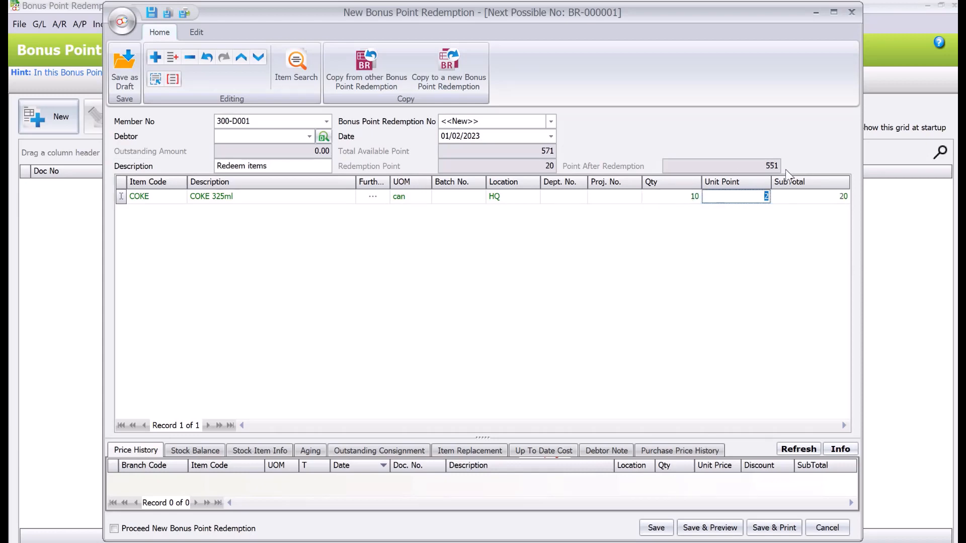
pyautogui.moveTo(510, 157)
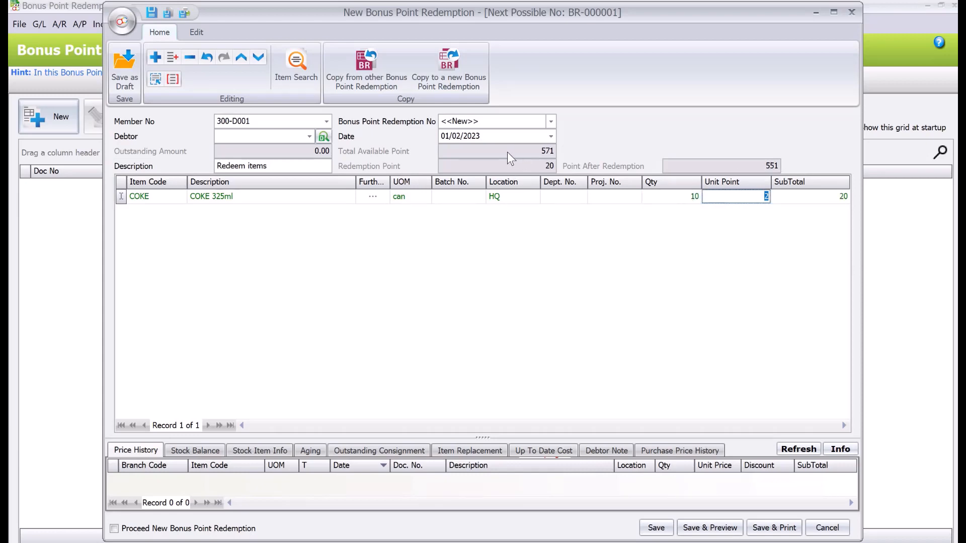
pyautogui.moveTo(548, 171)
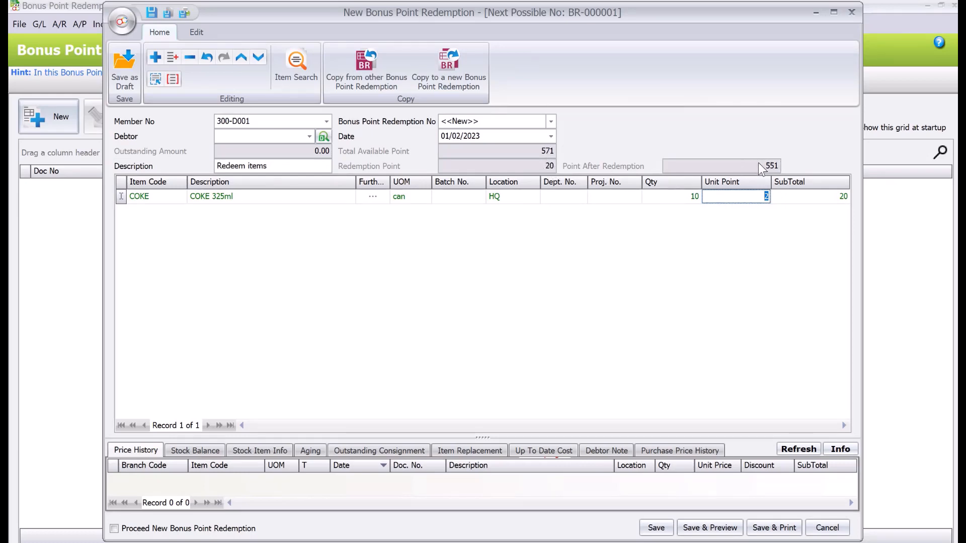
pyautogui.moveTo(213, 98)
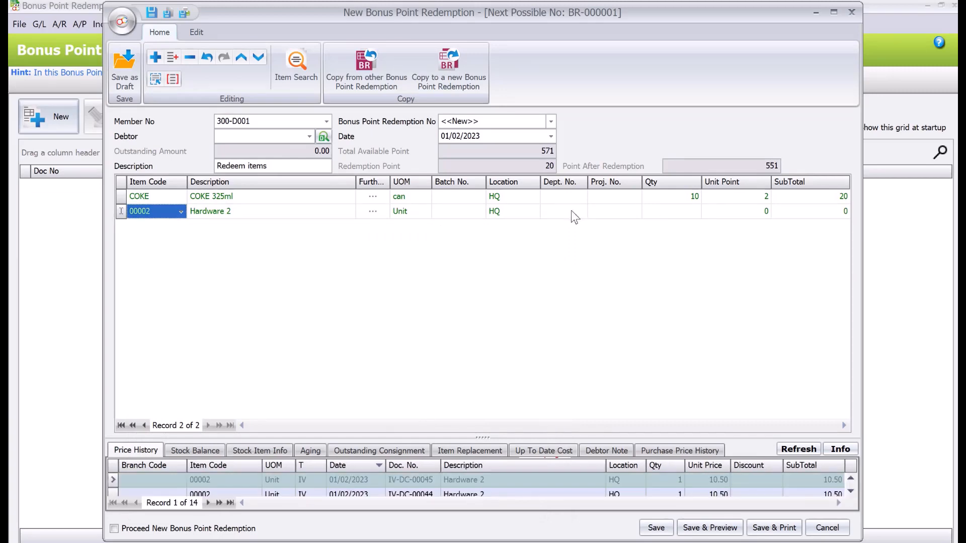
pyautogui.moveTo(744, 218)
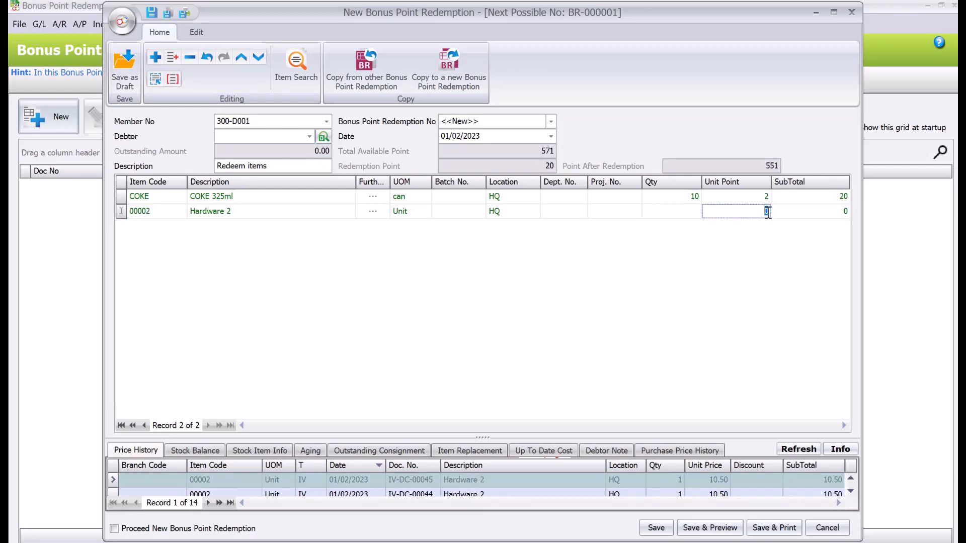
# Give the Hardware 2 line 100 unit points and quantity 1 for a 120-point total.
pyautogui.write('100')
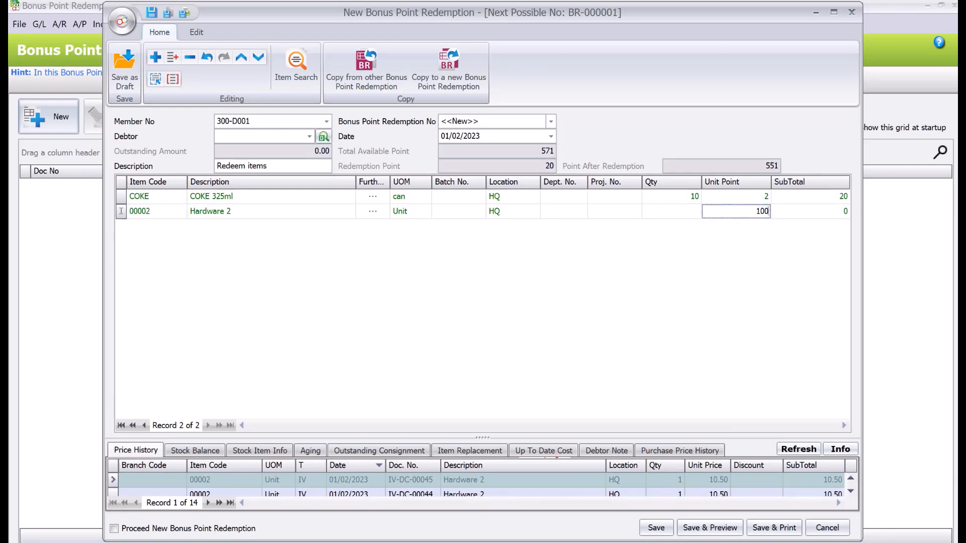
pyautogui.click(670, 210)
pyautogui.write('1')
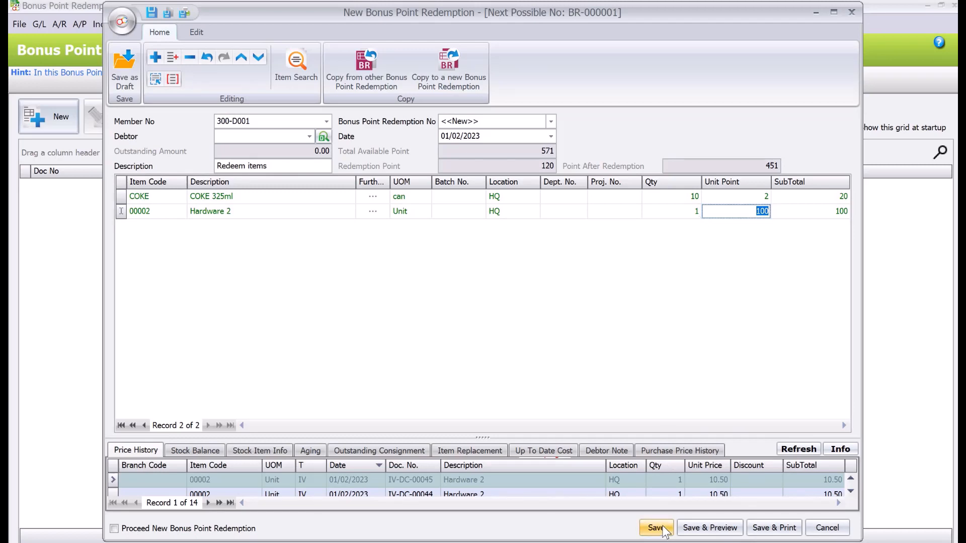
# Save redemption BR-000001 for member 300-D001, accepting the negative COKE stock warning.
pyautogui.click(655, 528)
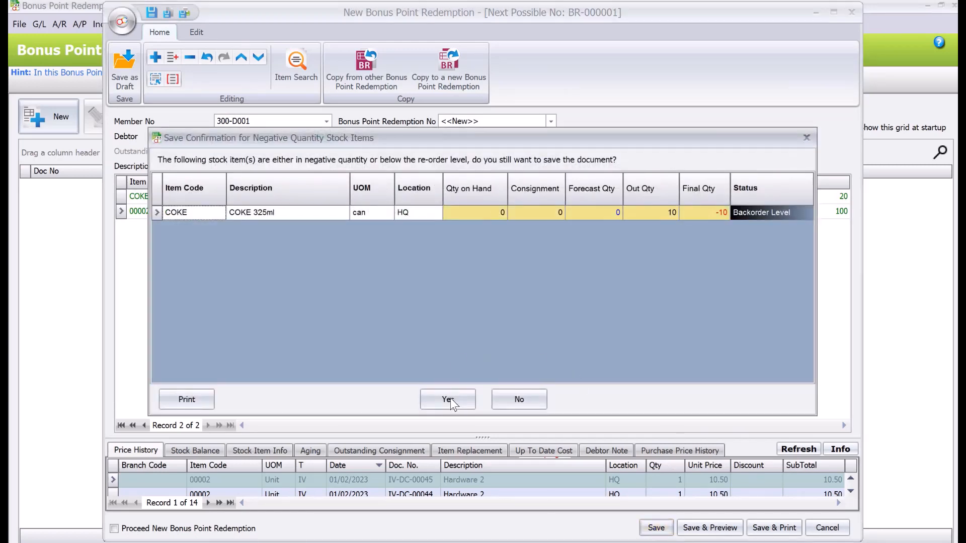
pyautogui.click(446, 400)
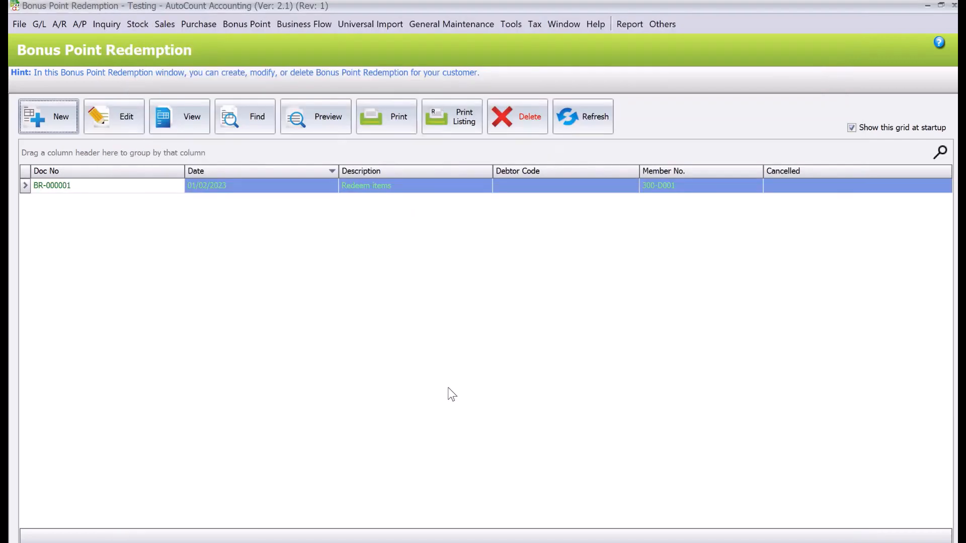
pyautogui.moveTo(452, 368)
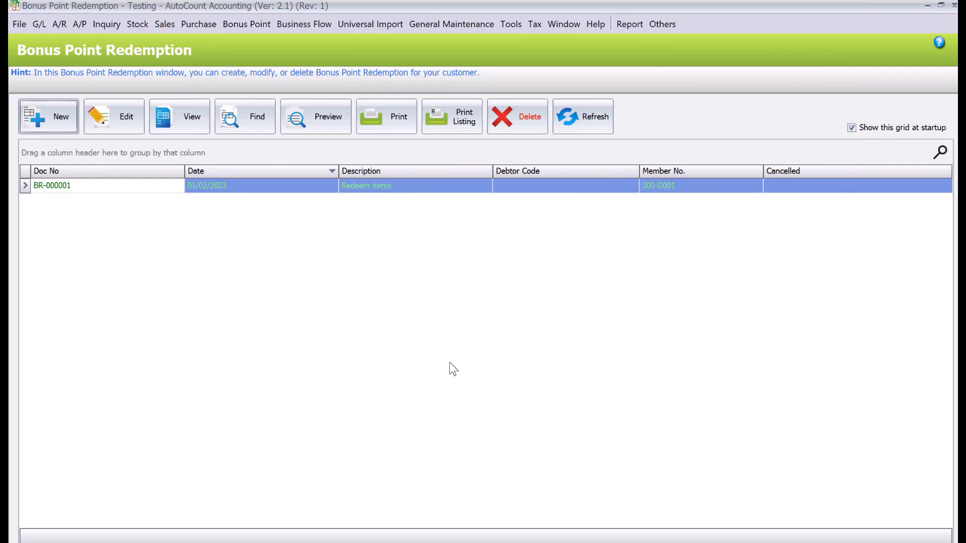
pyautogui.moveTo(232, 37)
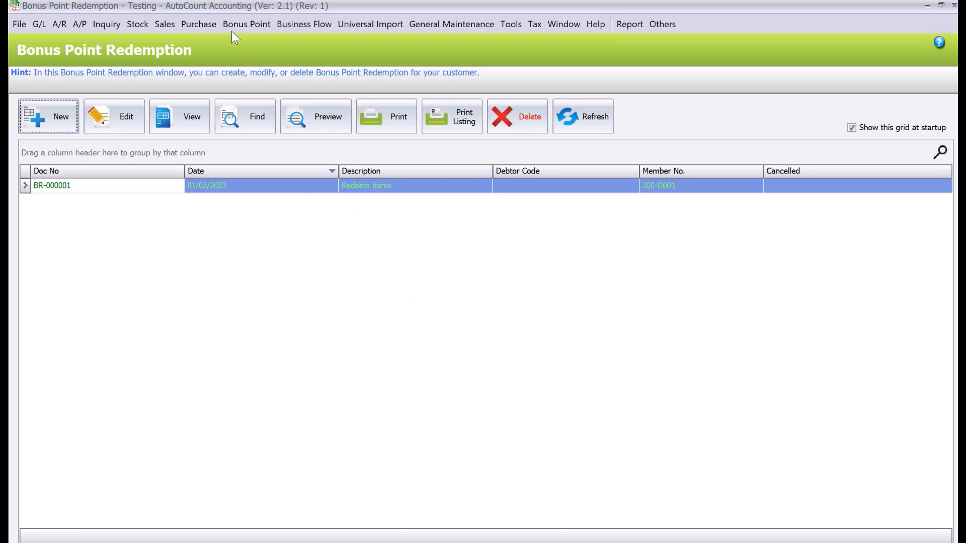
# Start a new Bonus Point Adjustment described 'VIP Customer Bonus Points Adjustment'.
pyautogui.click(246, 24)
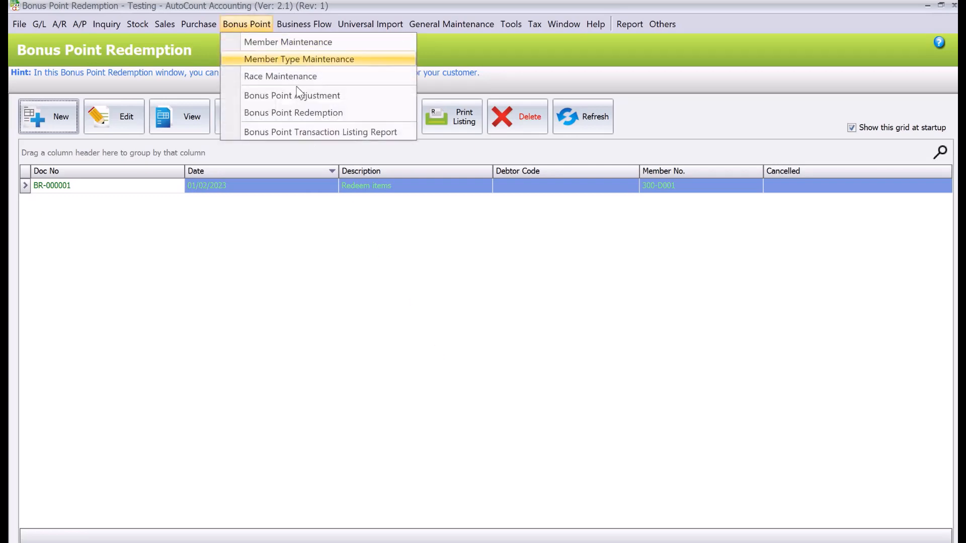
pyautogui.click(292, 95)
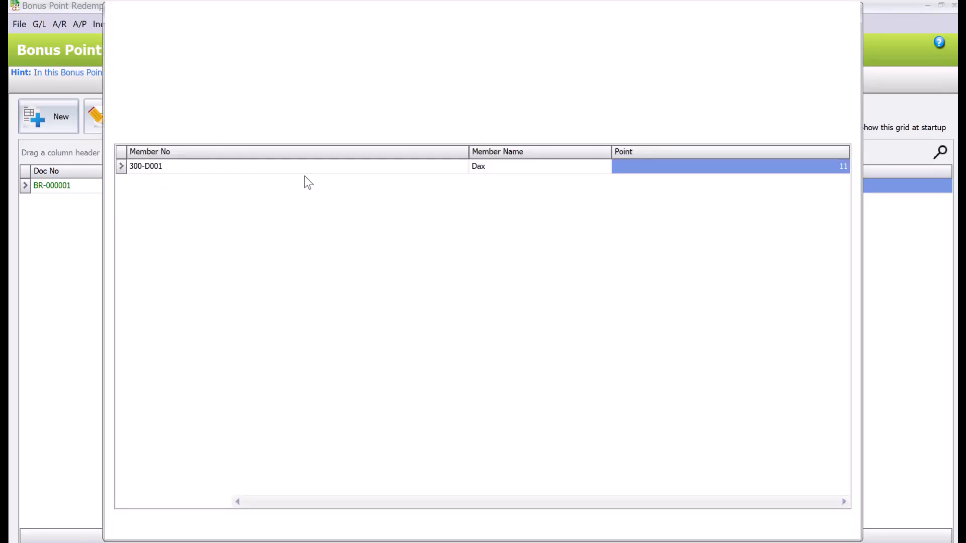
pyautogui.click(60, 117)
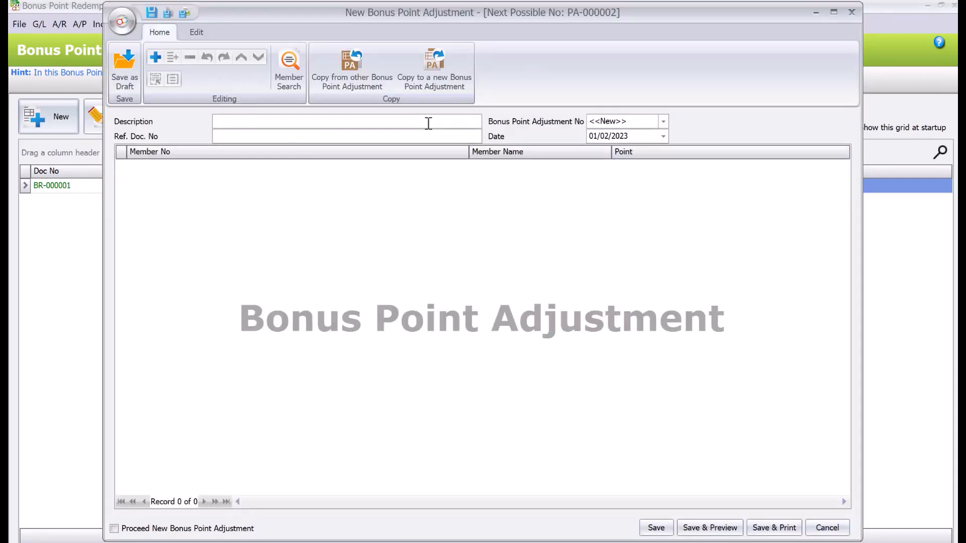
pyautogui.write('VIP Custo')
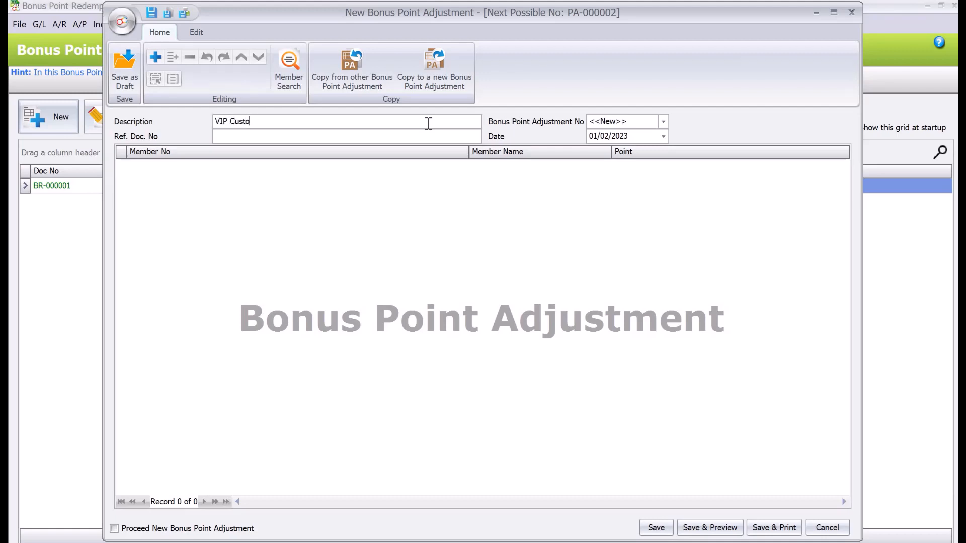
pyautogui.write('mer Bonus')
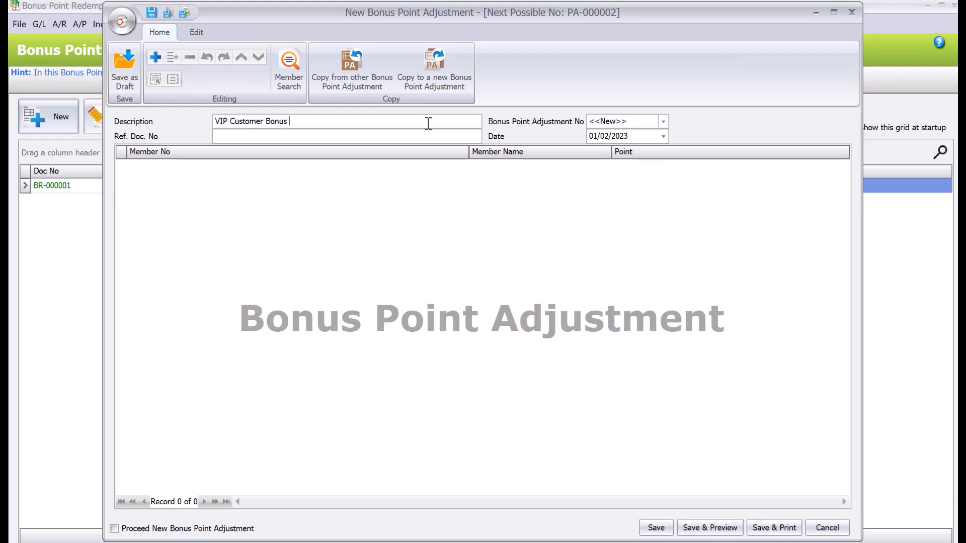
pyautogui.write('Points Adjustment')
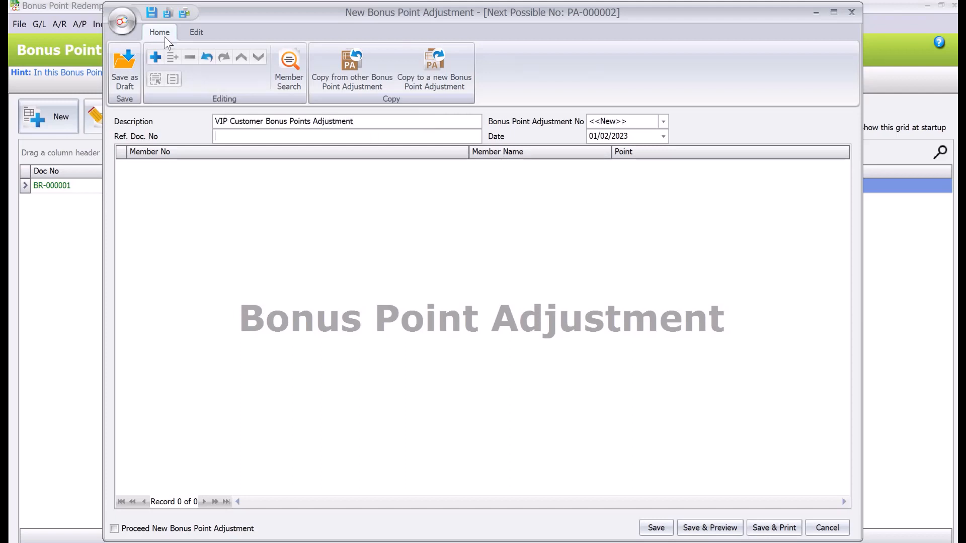
pyautogui.click(155, 56)
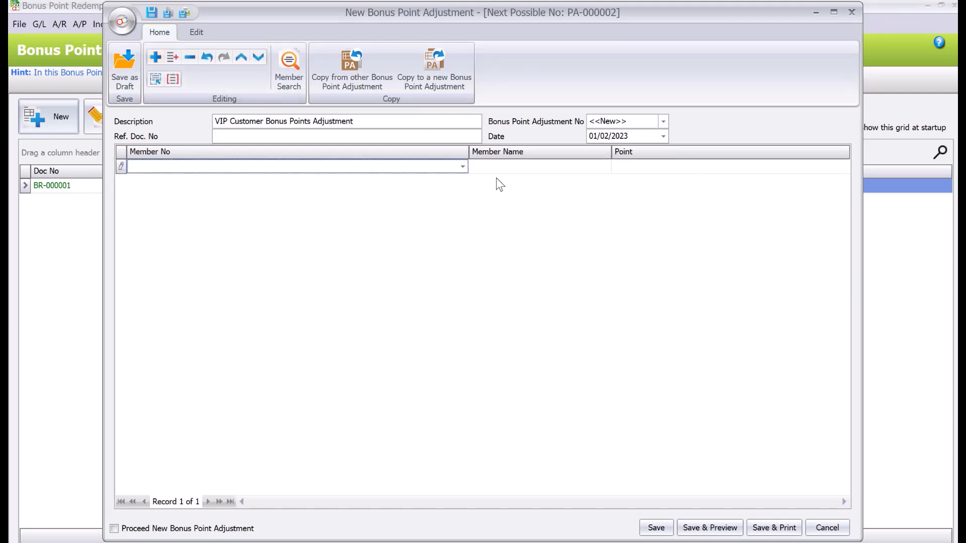
pyautogui.click(463, 166)
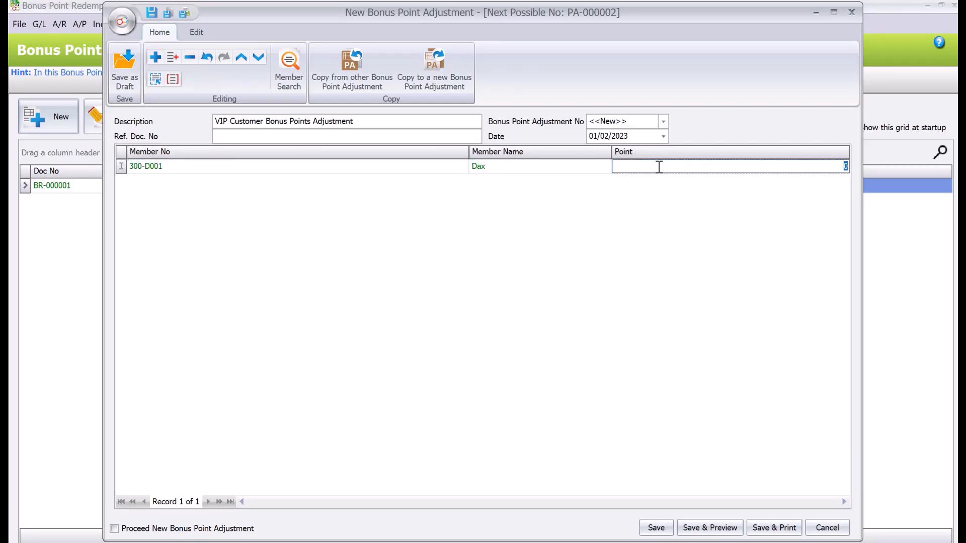
pyautogui.write('100')
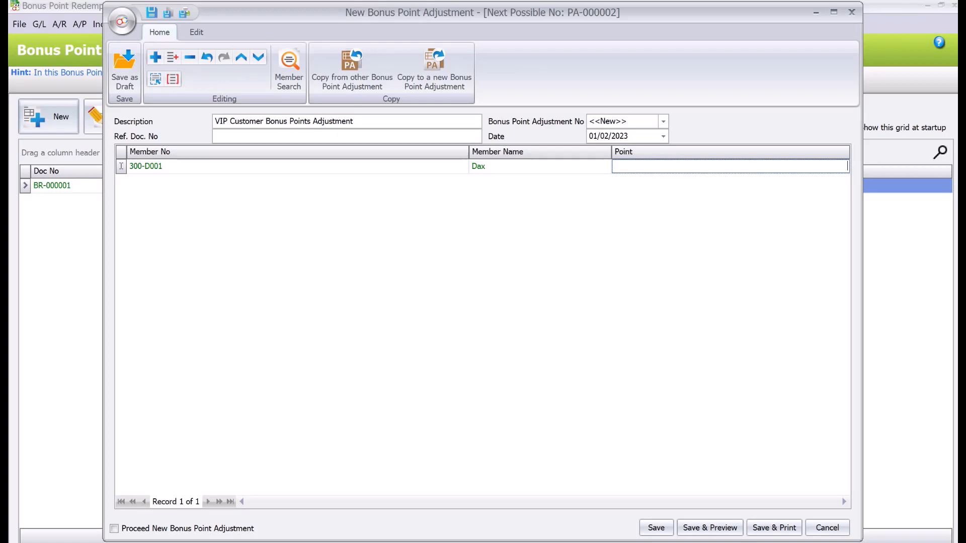
pyautogui.write('-20')
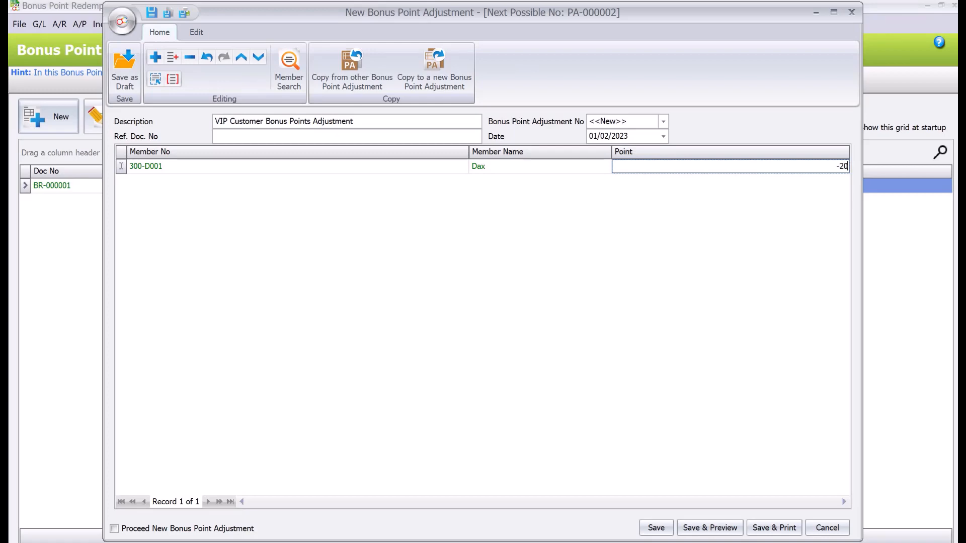